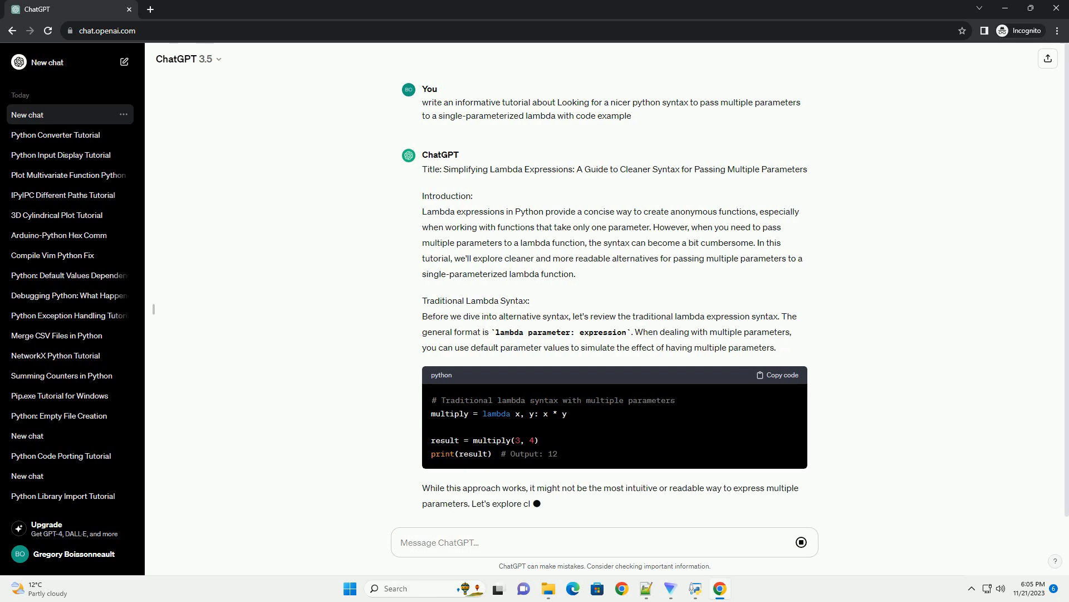
{"action": "scroll", "scroll_direction": "down", "scroll_amount": 3}
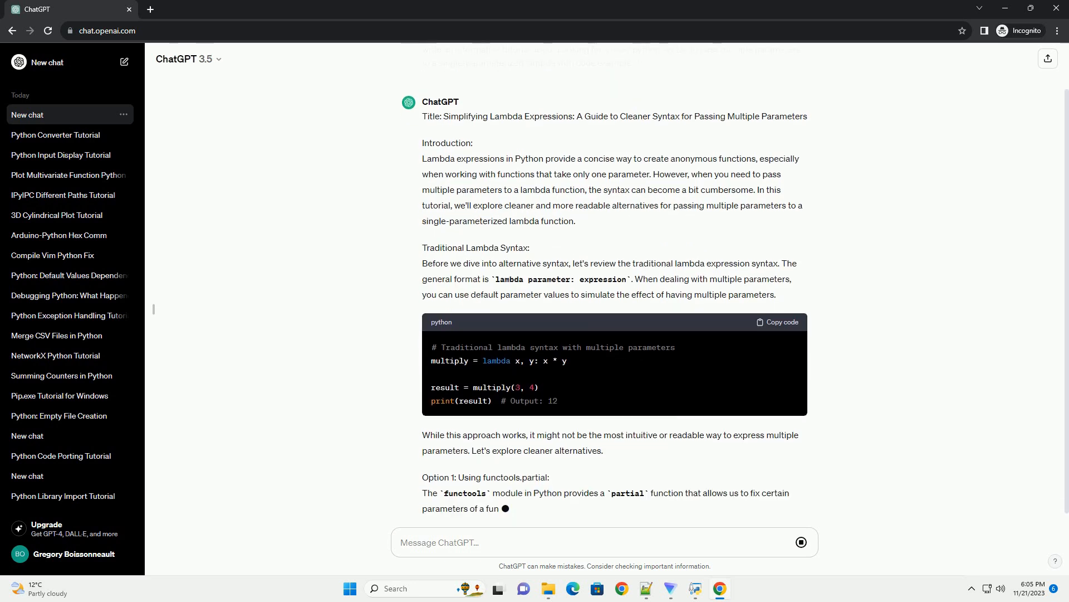